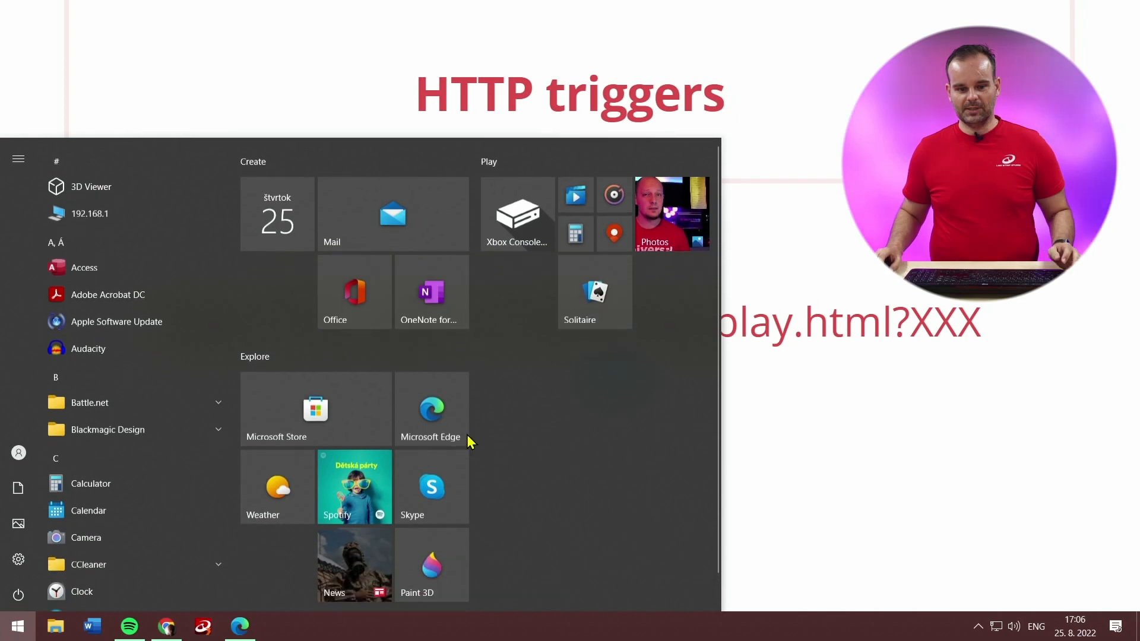
- Launch Edge from the Start menu and load the LEC 3 settings page at 192.168.1.213
click(240, 625)
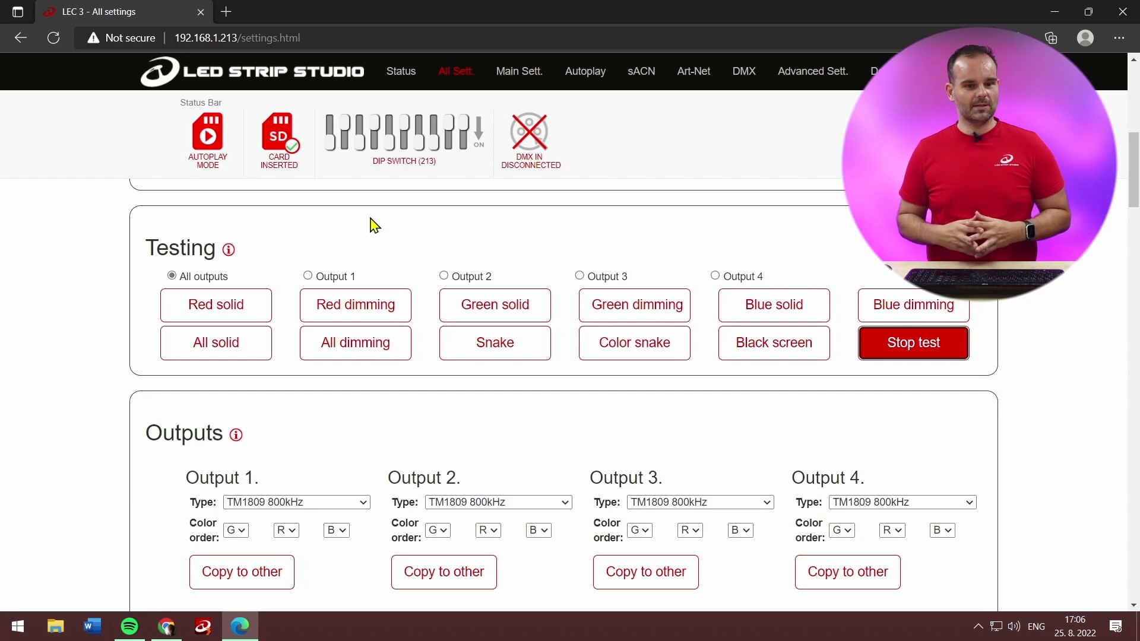
mouse_move(343, 221)
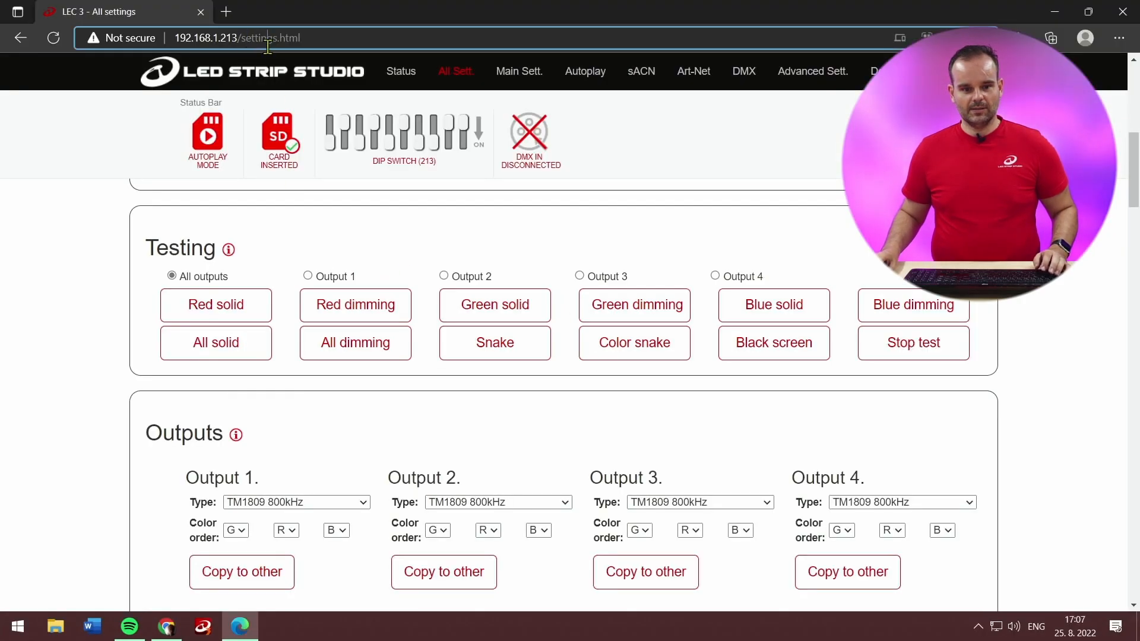
- Load 192.168.1.213/SetAutoplay.html to show the HTTP command manual
text(192.168.1.213/s)
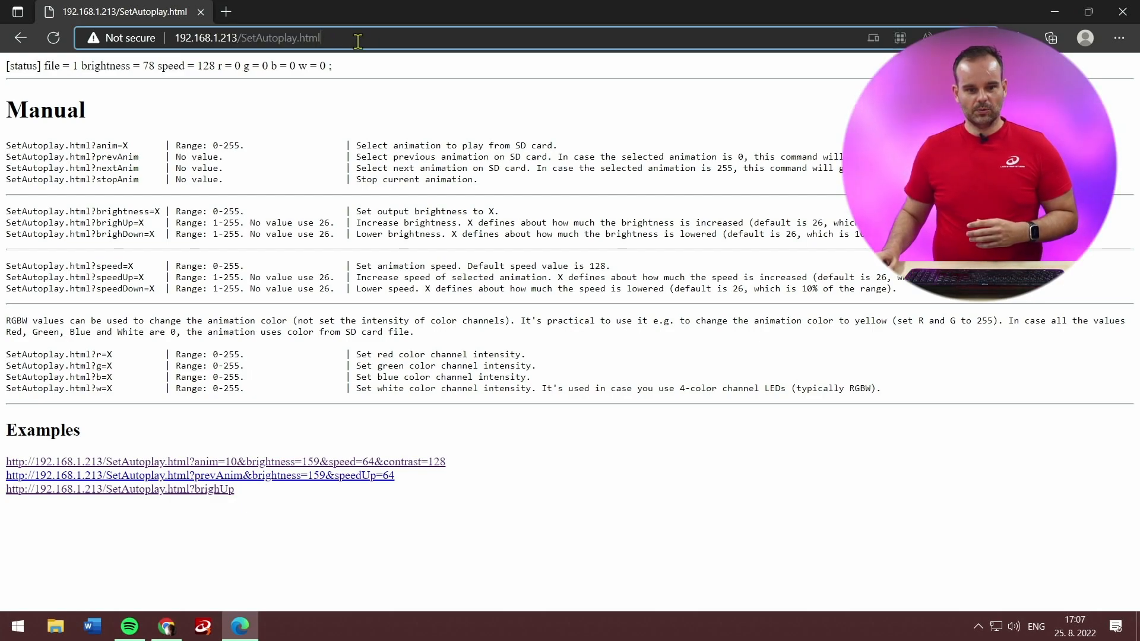
- Send the ?anim=3 command via the SetAutoplay.html address so file 3 plays
text(brighUp)
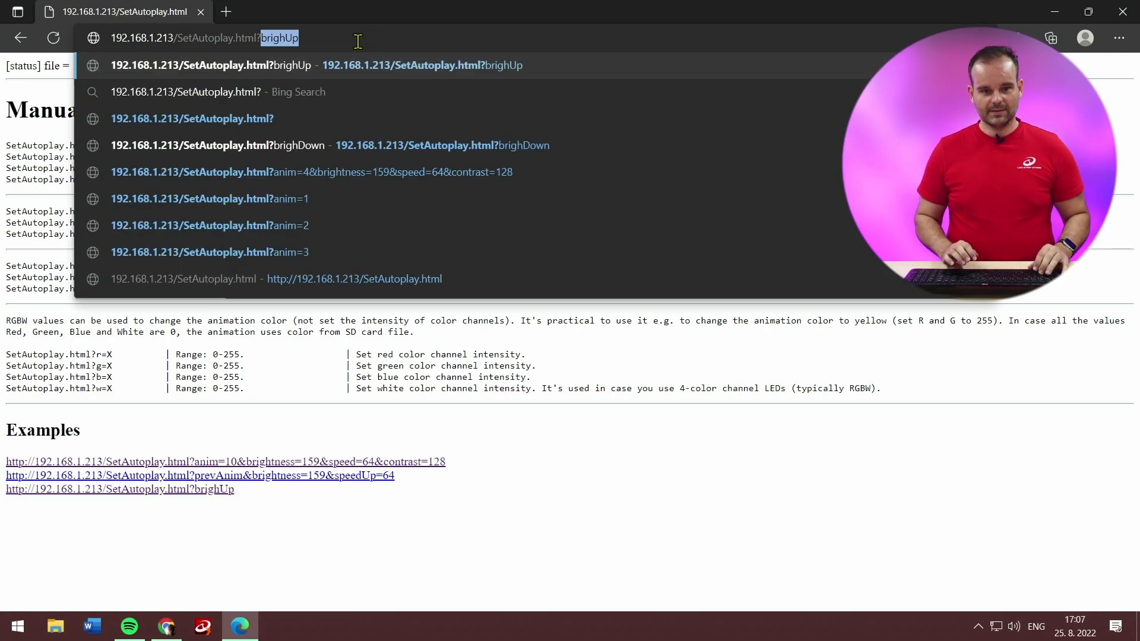
text(n)
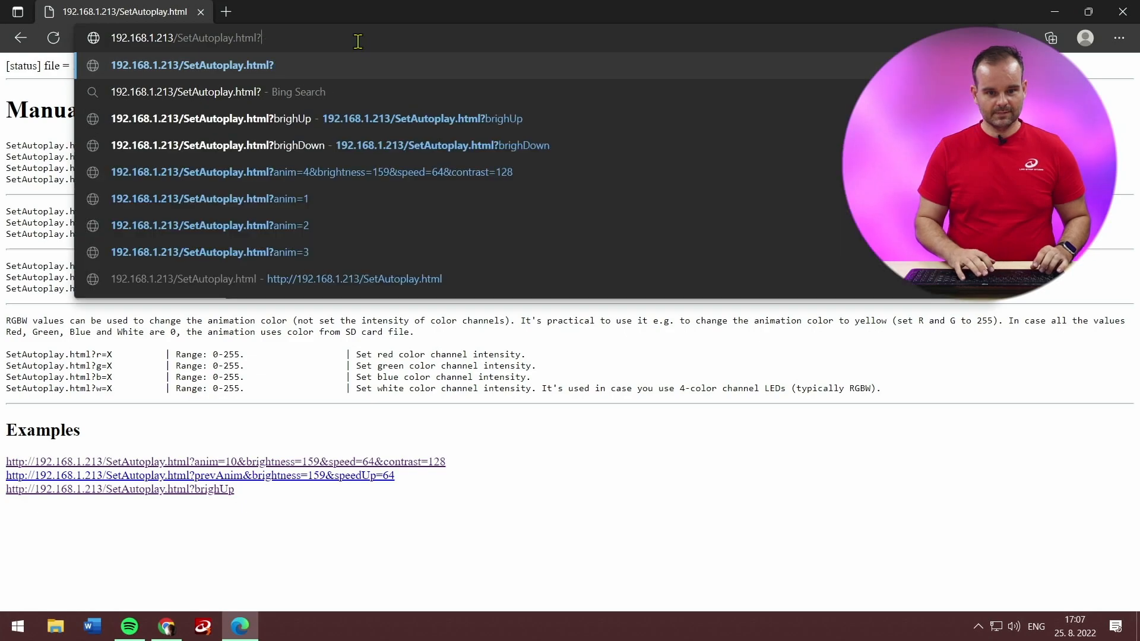
text(a)
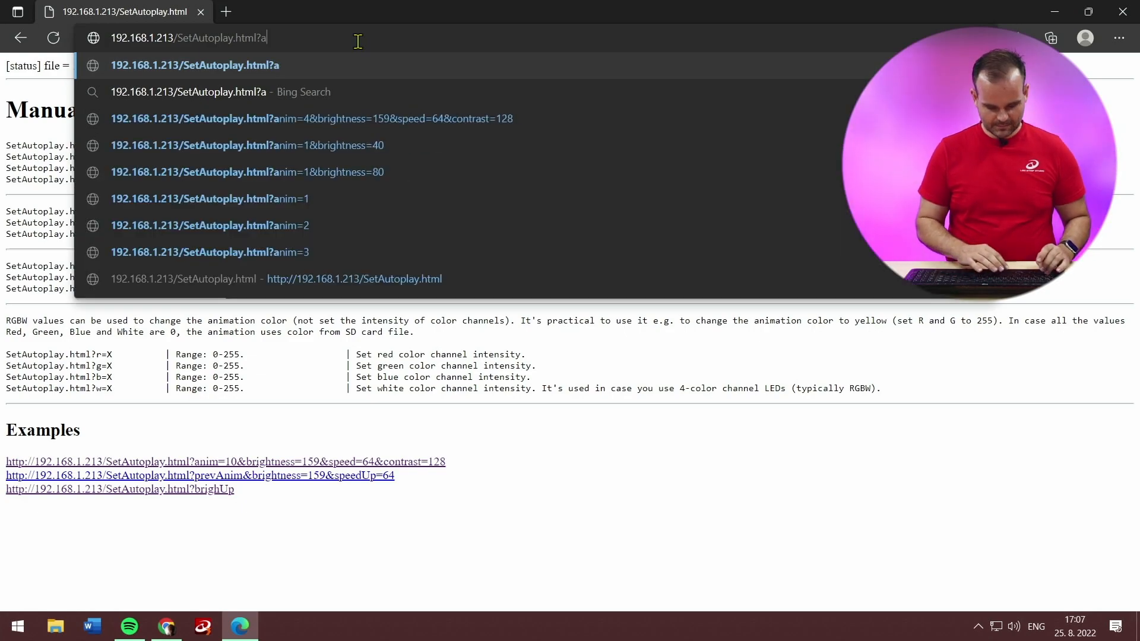
text(nim)
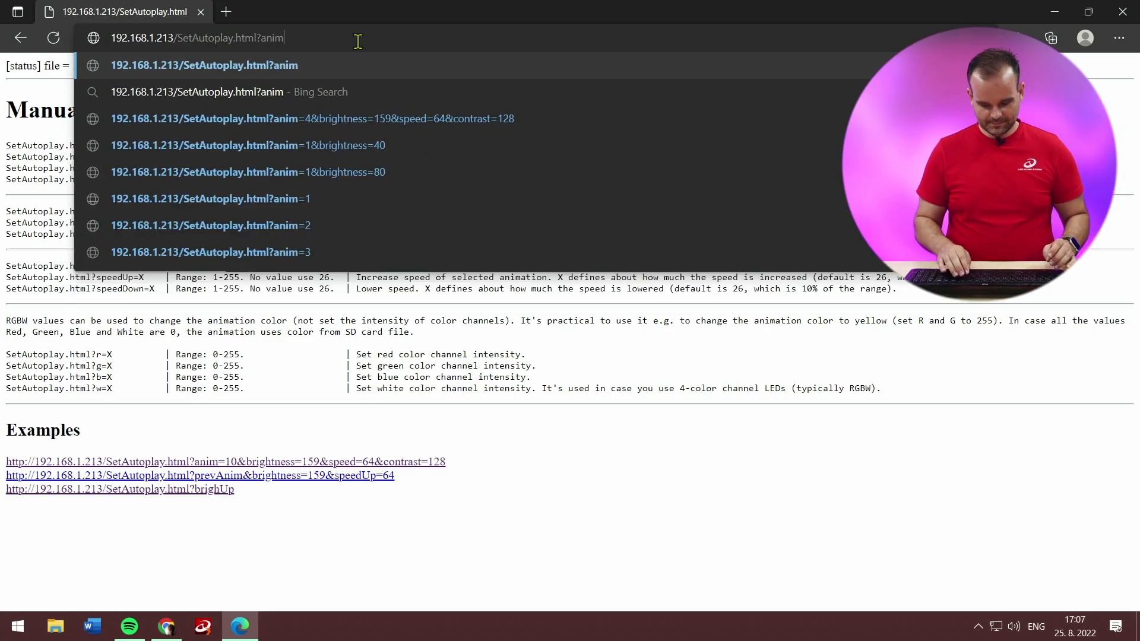
key(Enter)
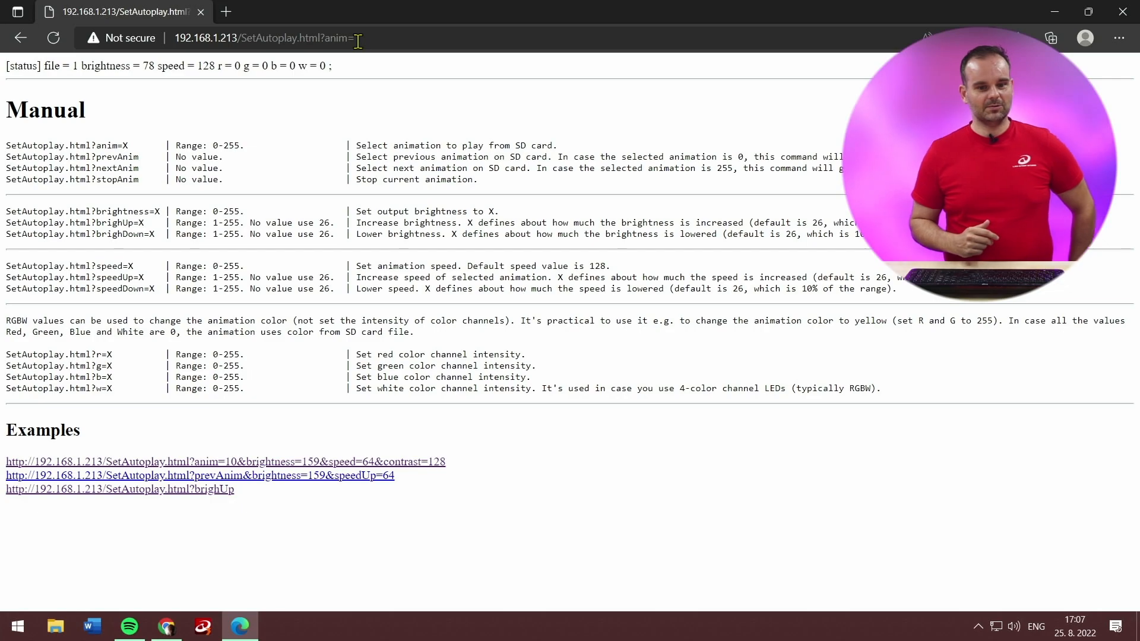
text(3)
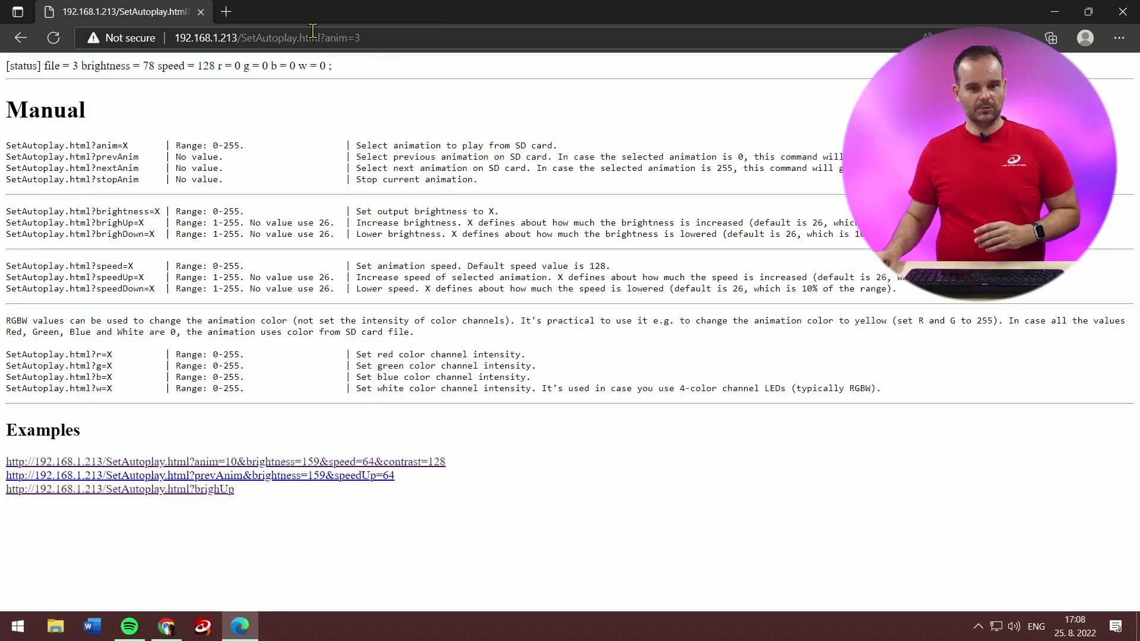
click(266, 38)
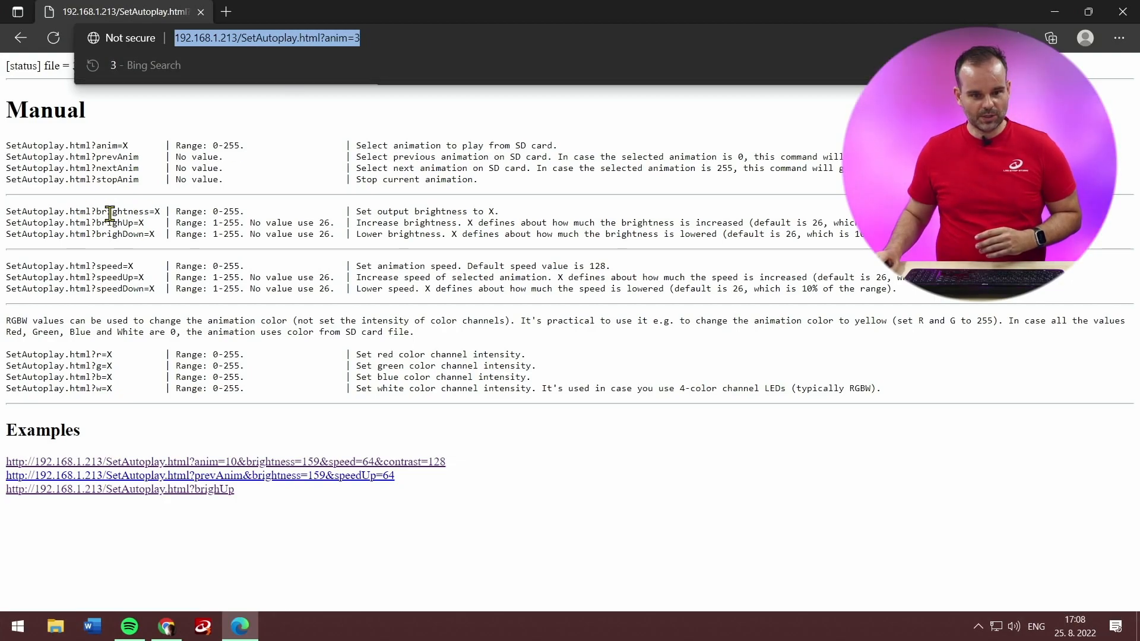
double_click(122, 211)
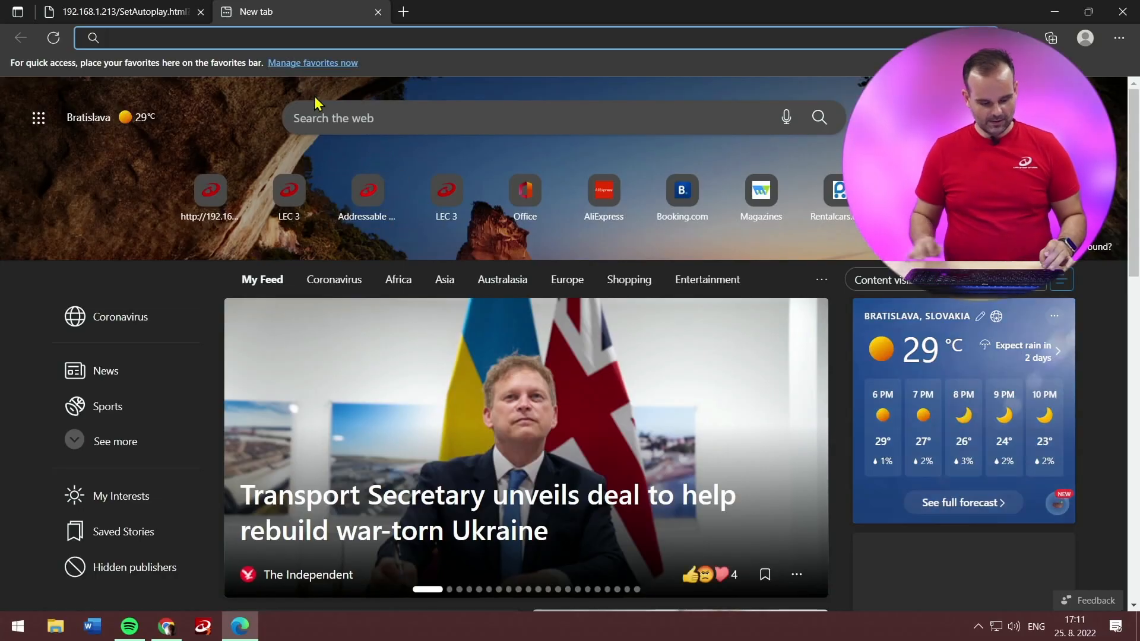
- Search Bing for Shelly Cloud and open the Home - Shelly Cloud result
text(sher)
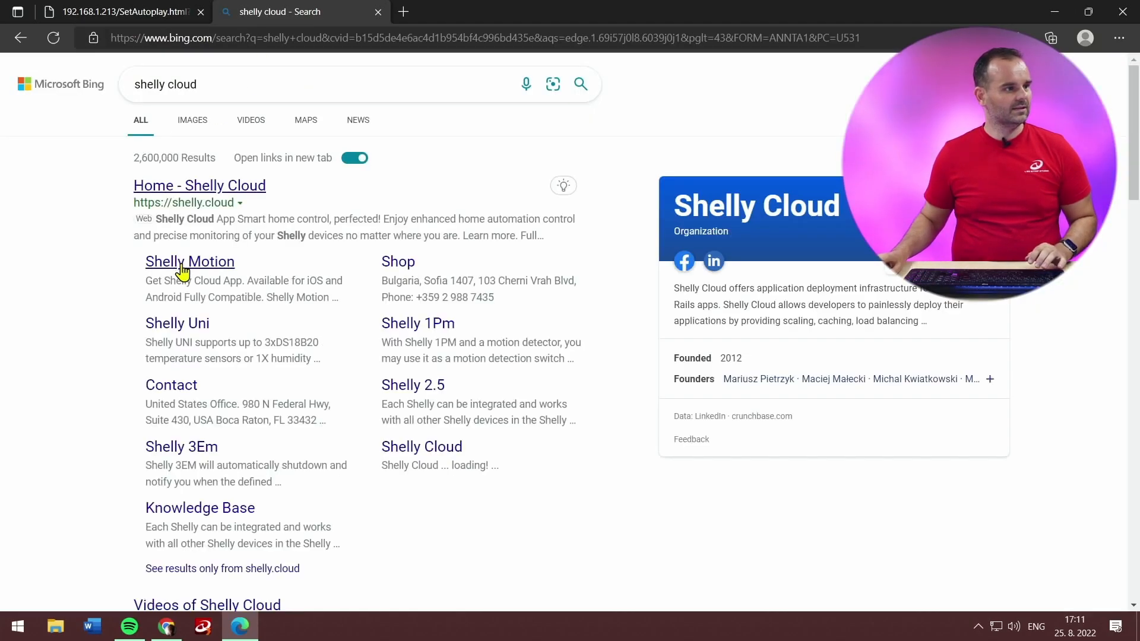
mouse_move(220, 191)
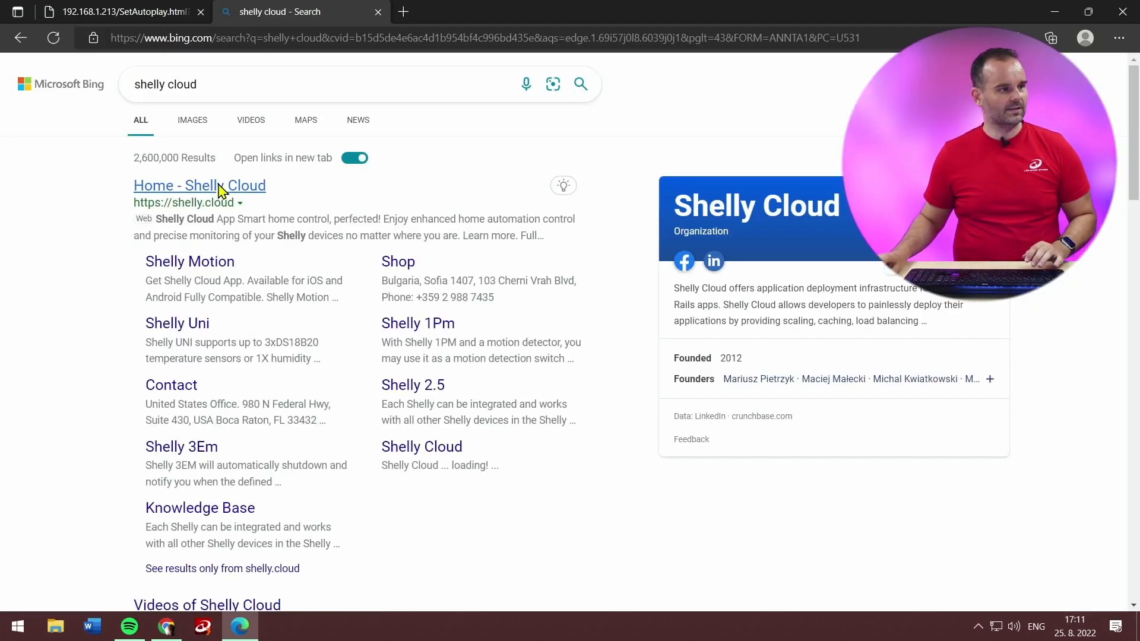
click(200, 185)
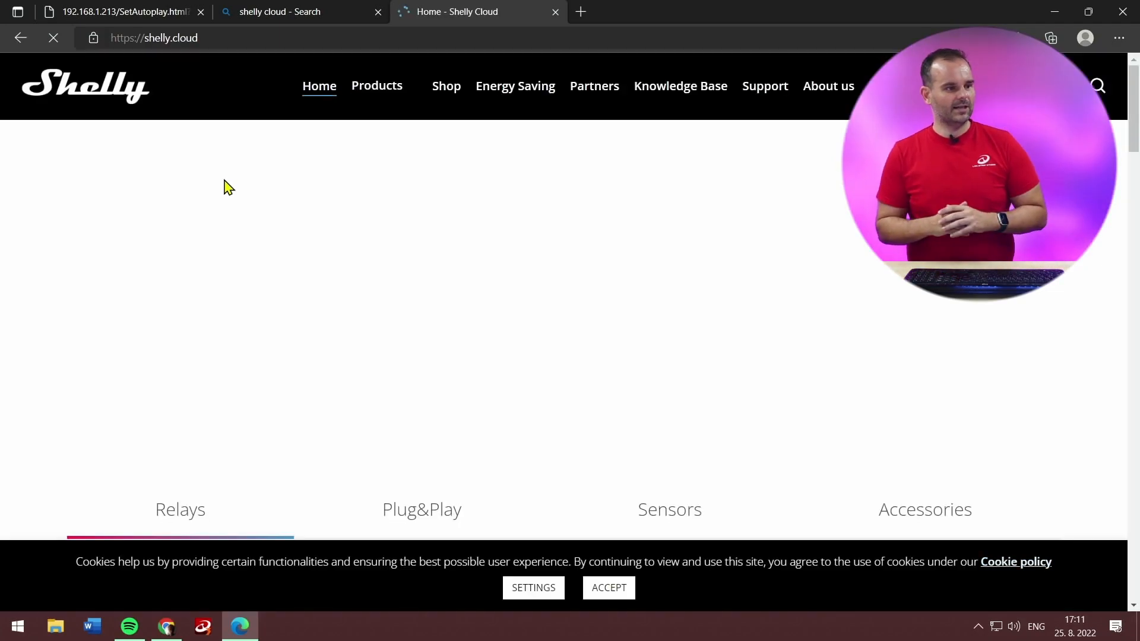